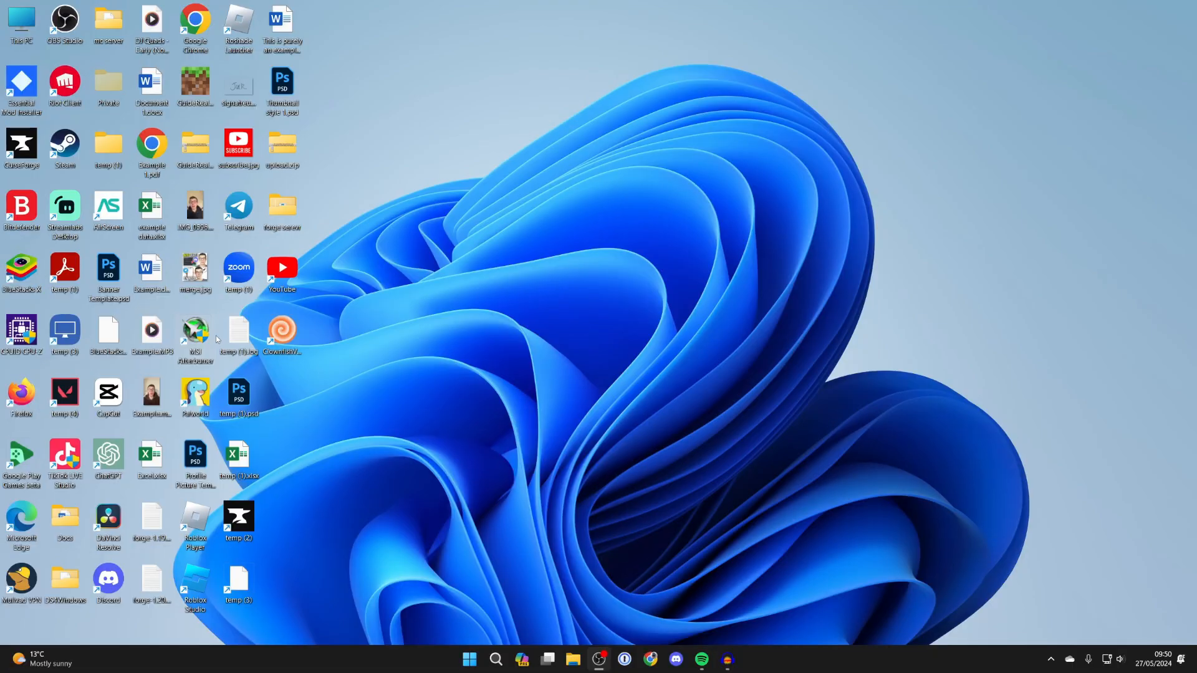
pyautogui.moveTo(364, 414)
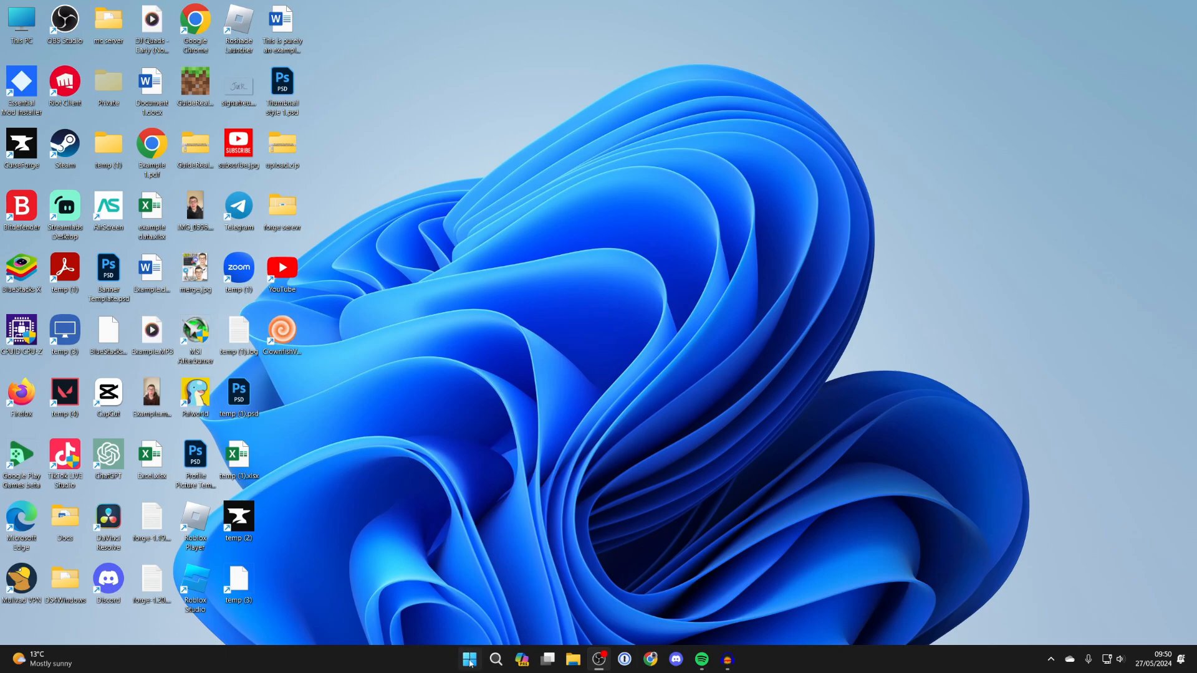
# Bring up the Start menu from the taskbar.
pyautogui.click(470, 664)
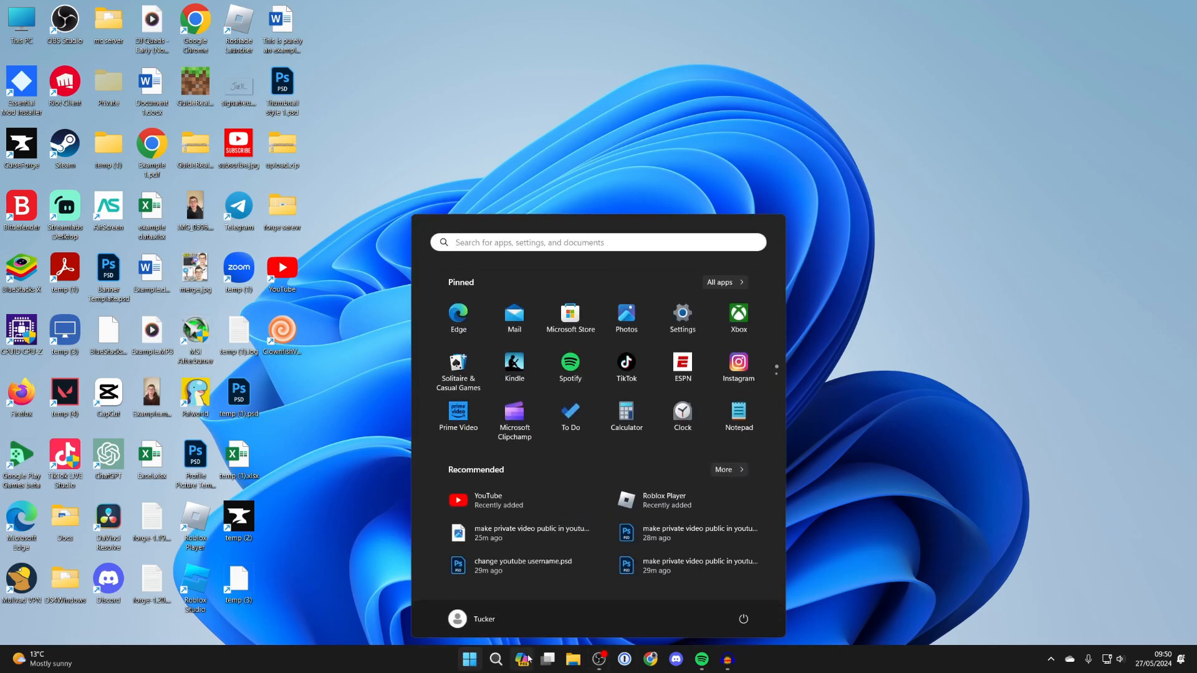
pyautogui.moveTo(719, 283)
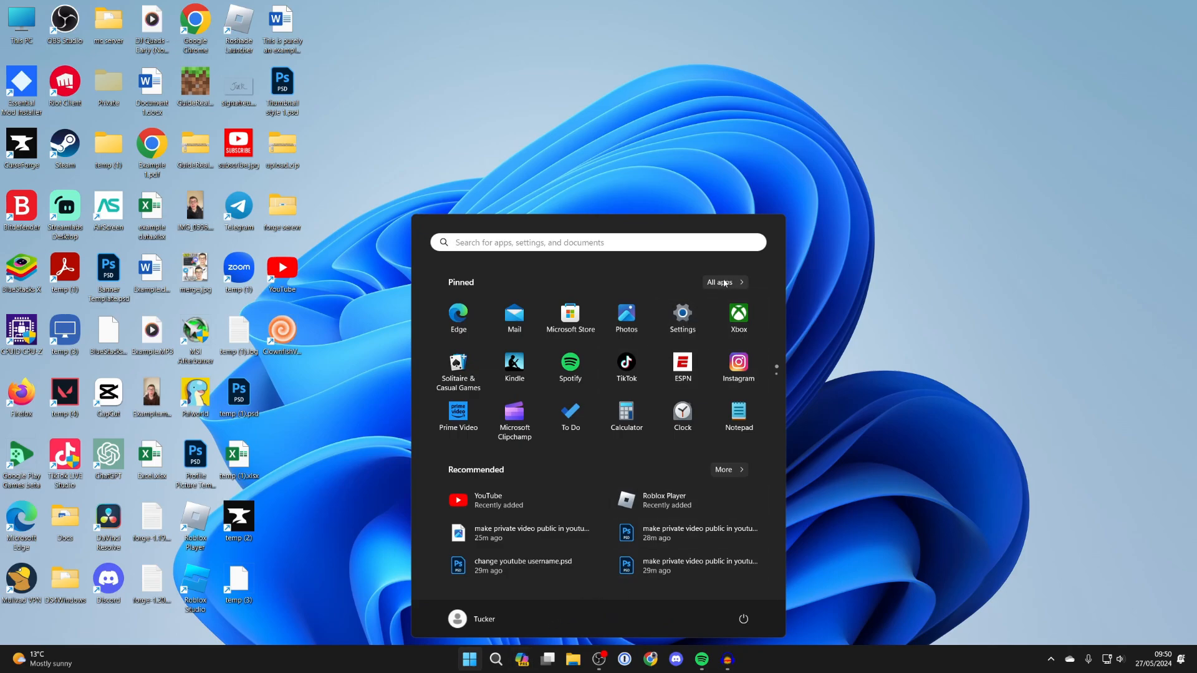
# Show All apps and scroll down to the N section where Notepad is listed.
pyautogui.click(718, 283)
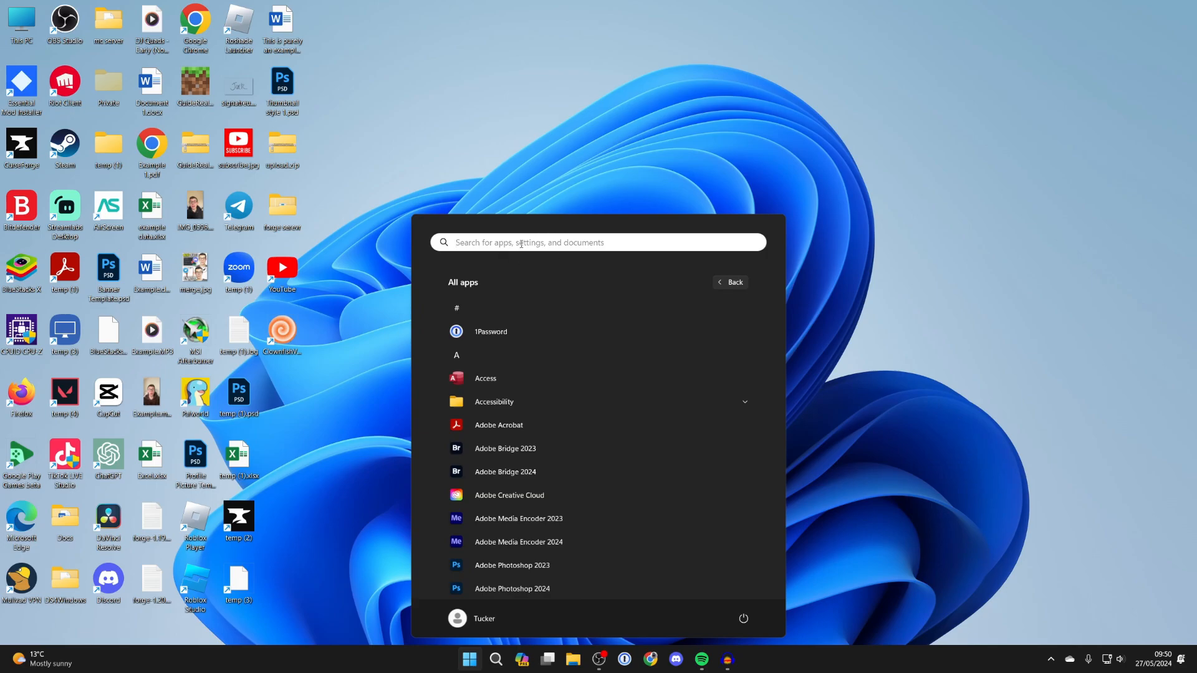
pyautogui.scroll(-3)
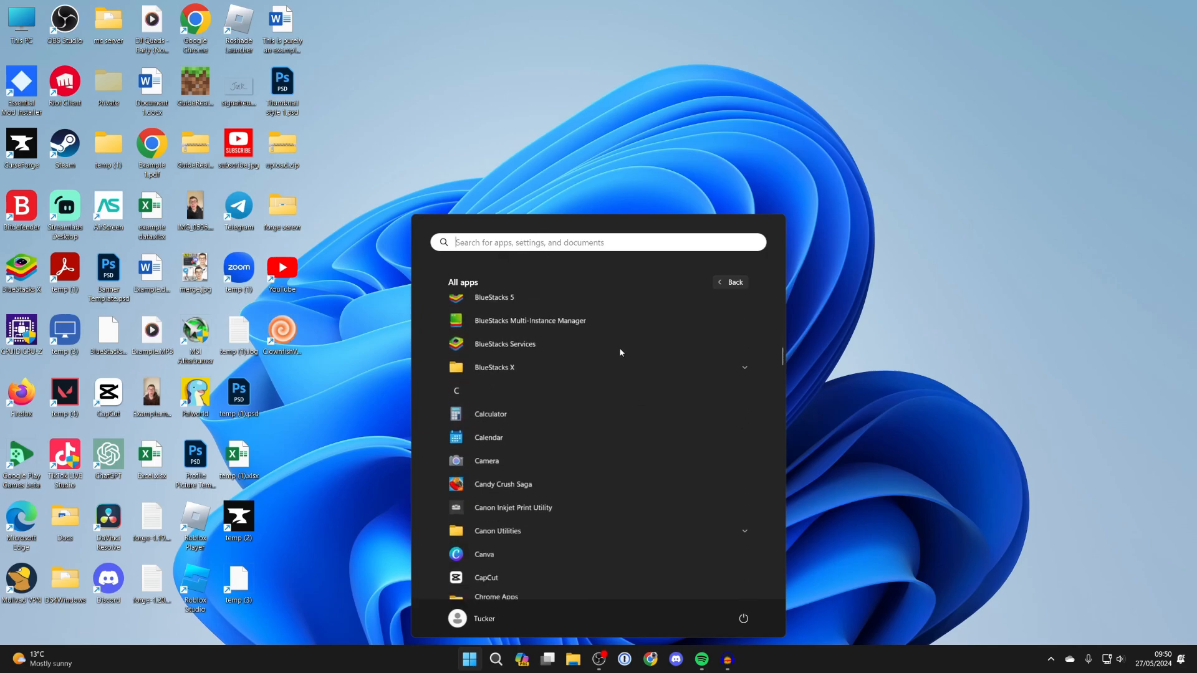
pyautogui.scroll(-3)
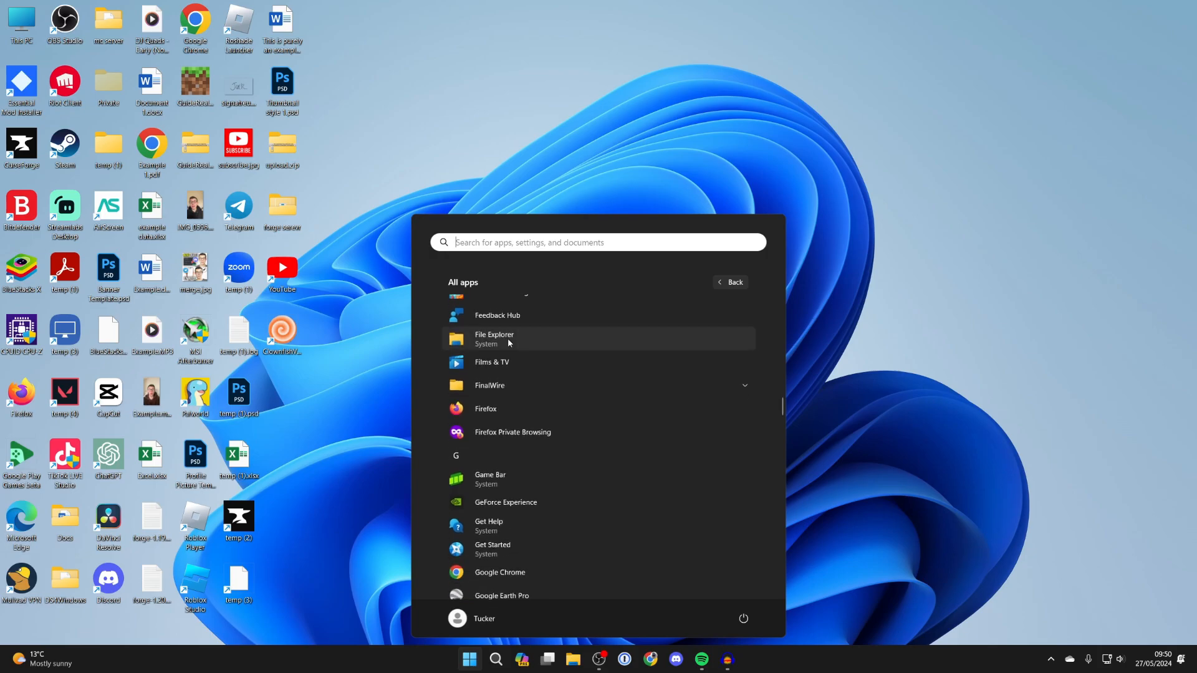
pyautogui.scroll(-3)
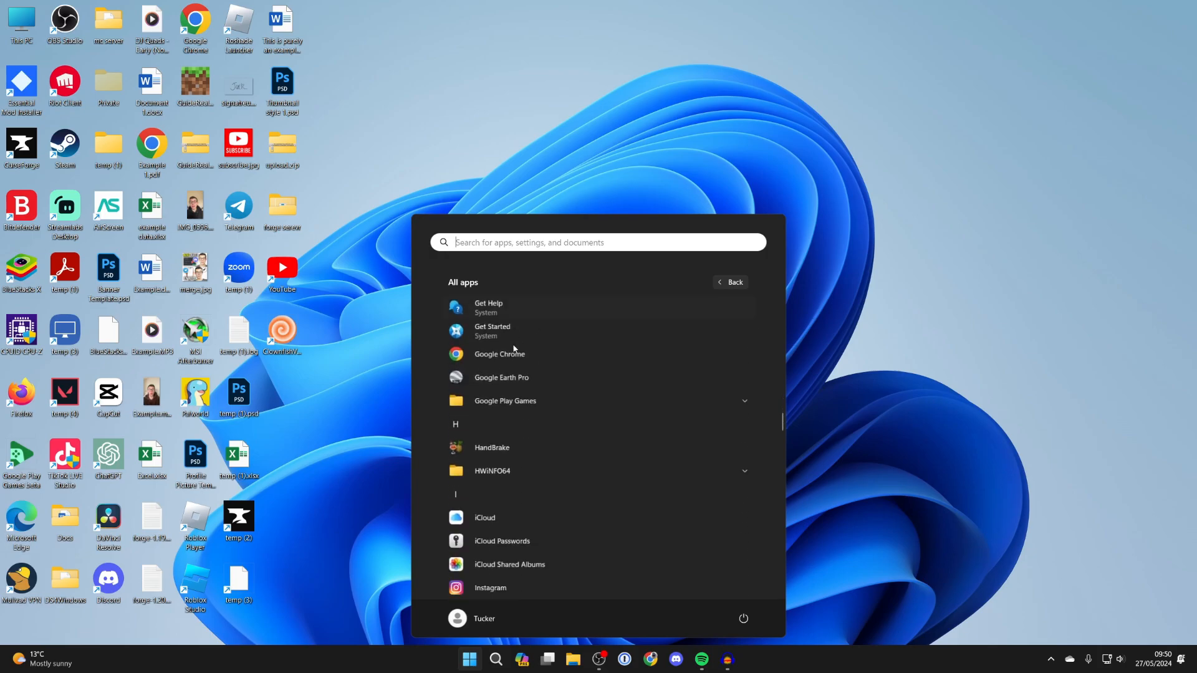
pyautogui.scroll(-3)
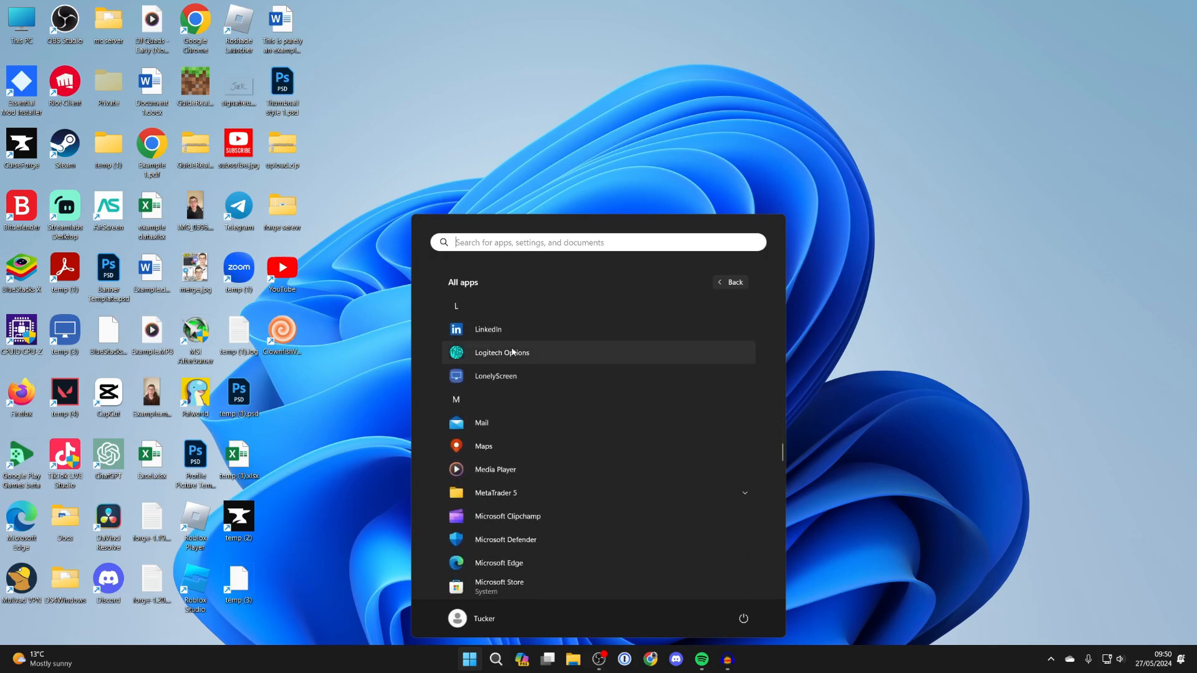
pyautogui.scroll(-3)
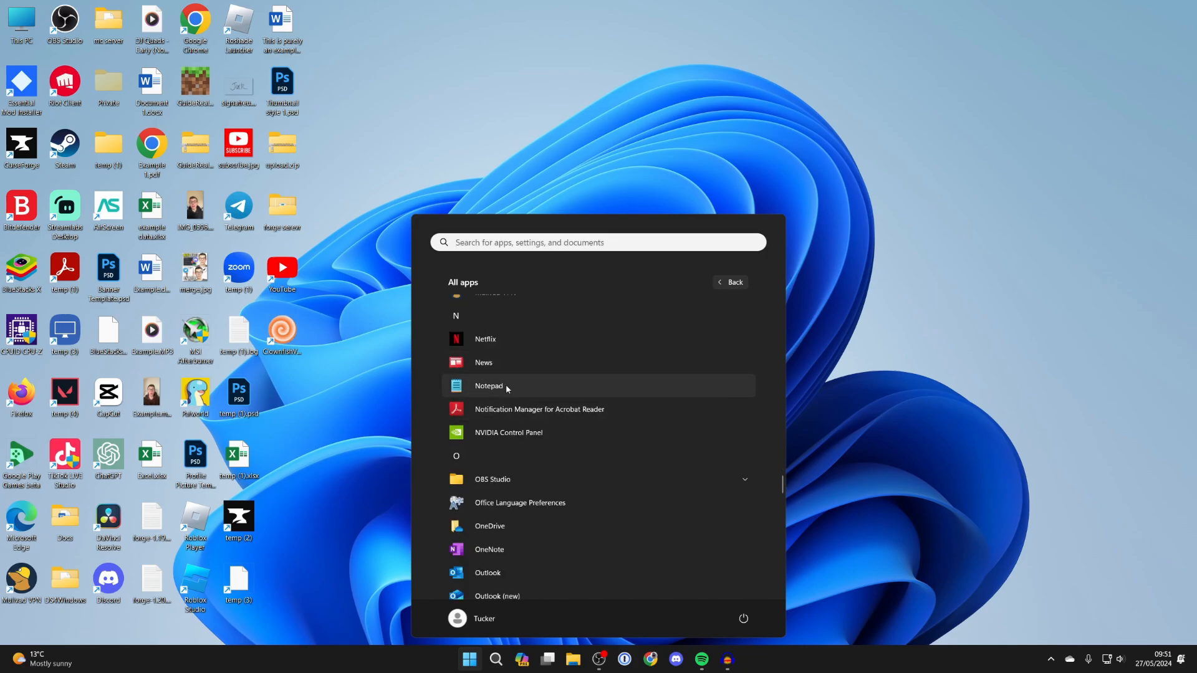
pyautogui.moveTo(502, 392)
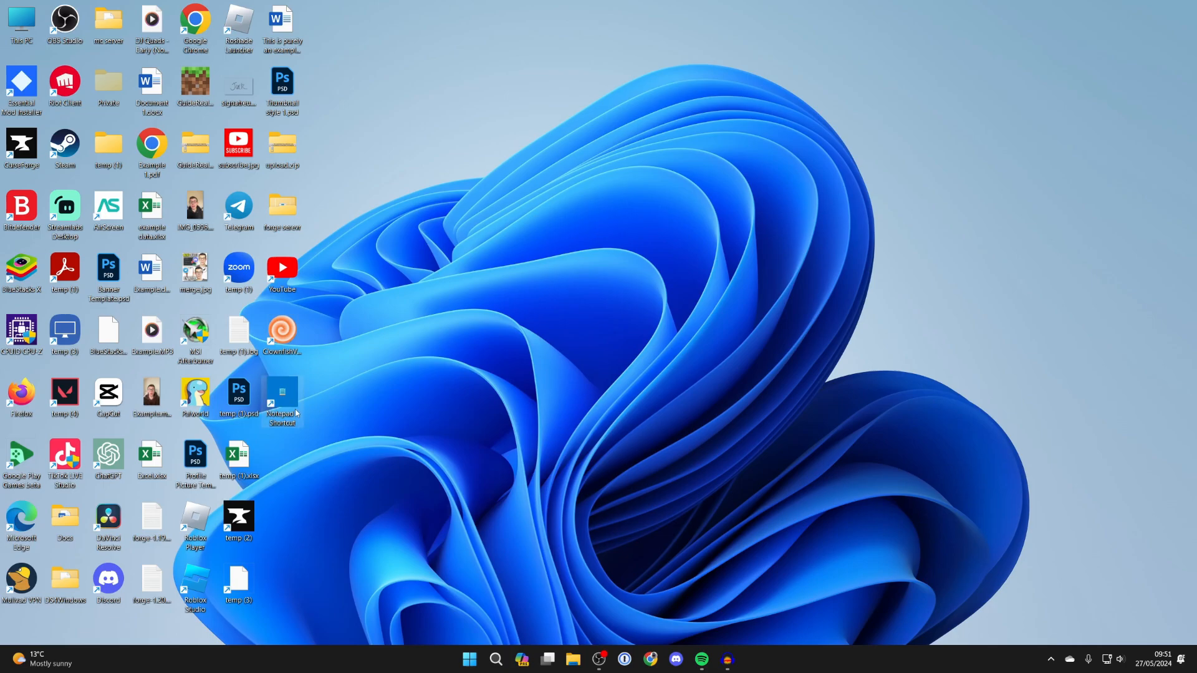
pyautogui.moveTo(281, 396)
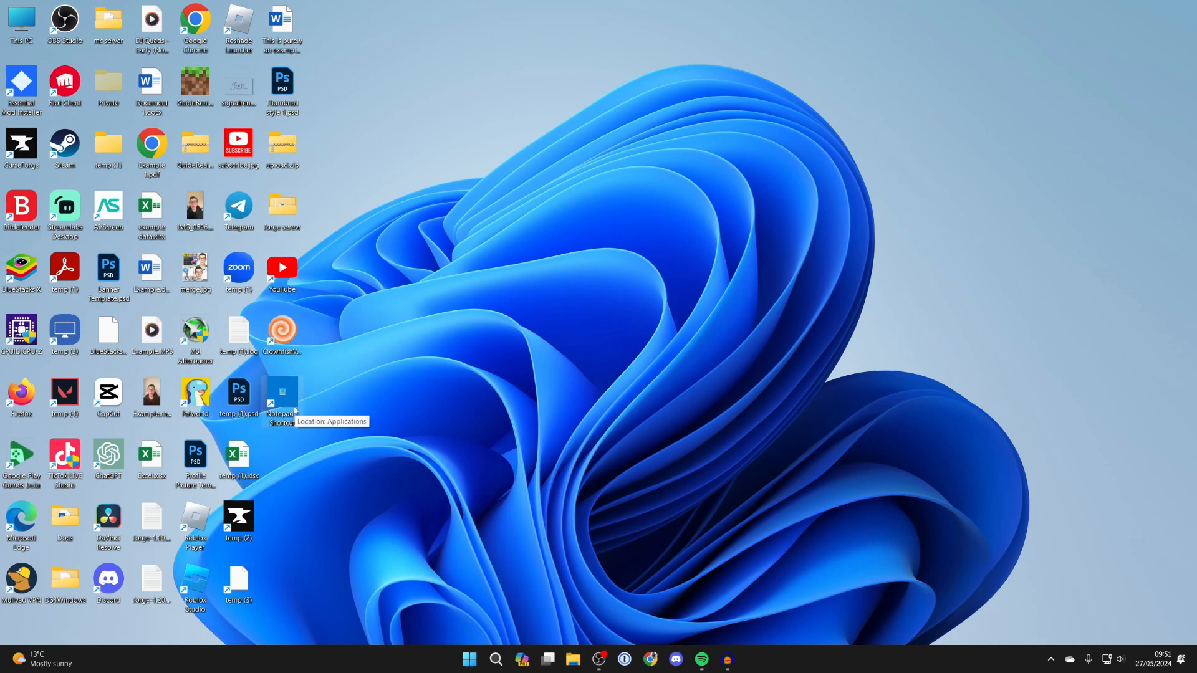
# Launch Notepad from the new desktop shortcut.
pyautogui.doubleClick(282, 394)
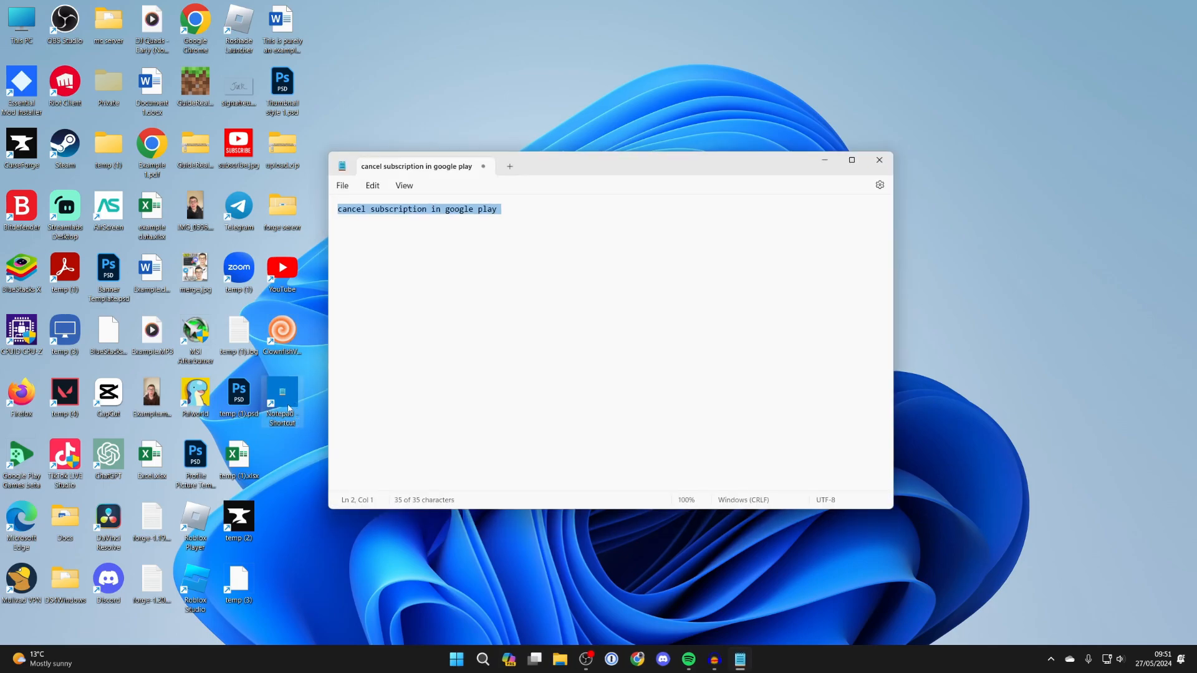